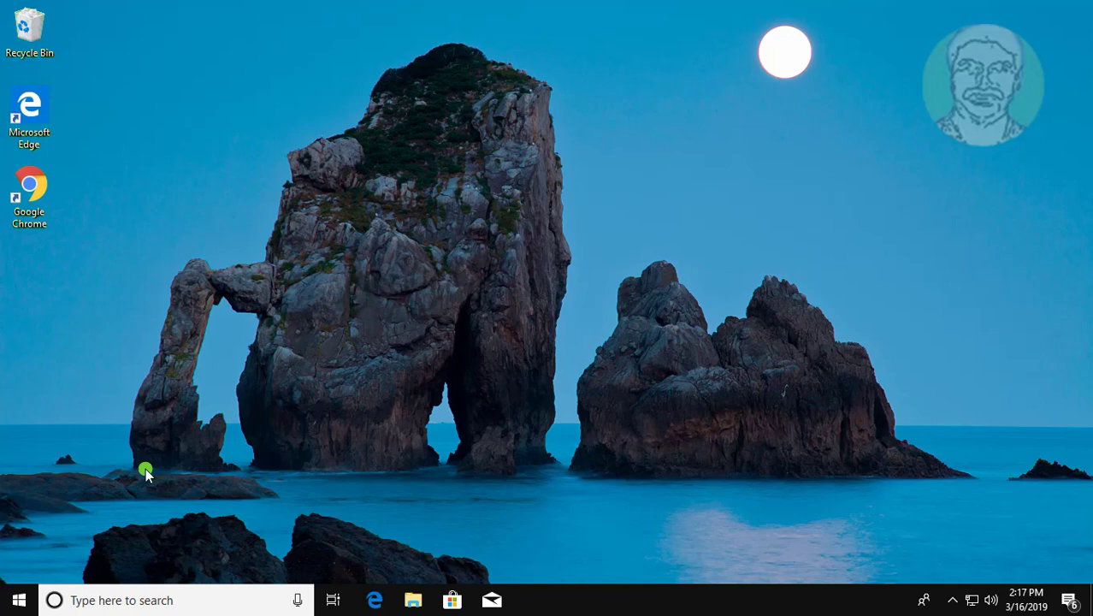
Launch Google Chrome from its desktop shortcut.
click(29, 192)
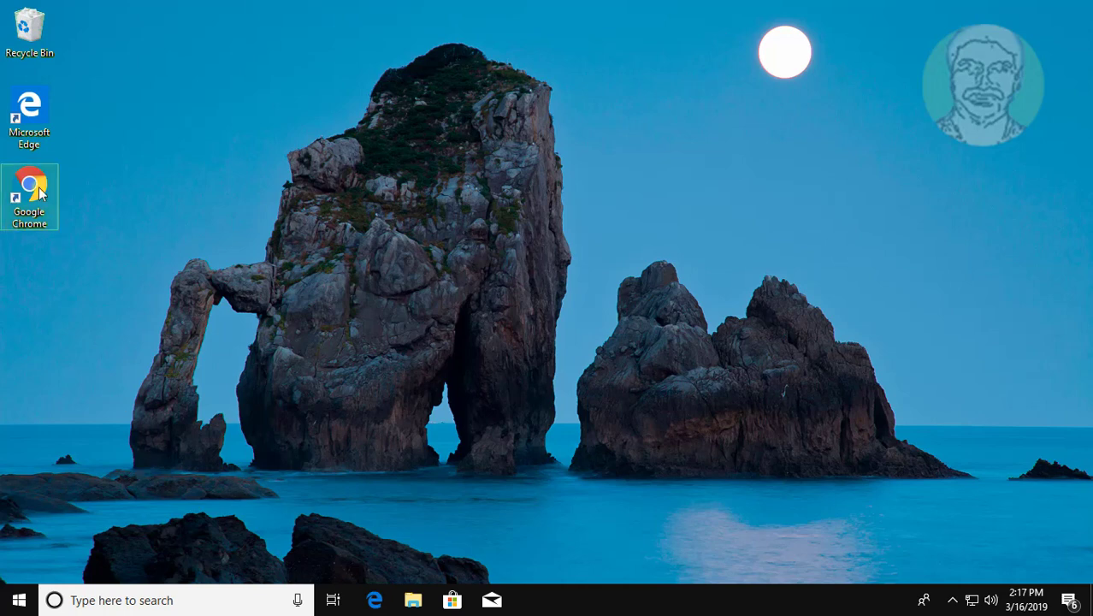
mouse_move(34, 192)
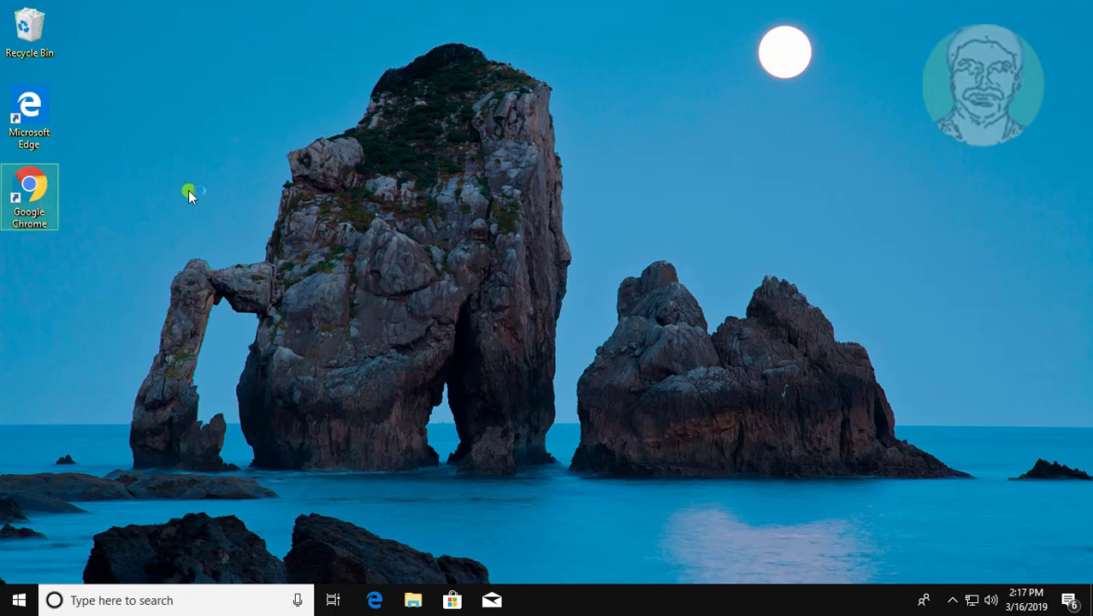
double_click(29, 187)
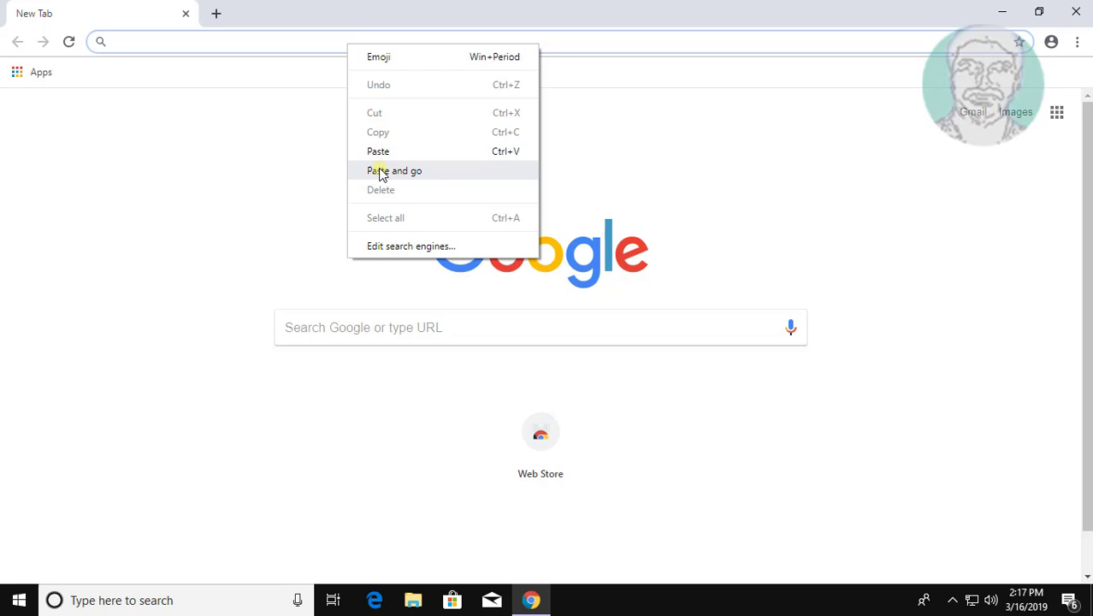
Paste and go to the Media Feature Pack list, scrolling to the Windows 10 table through 1809.
click(394, 170)
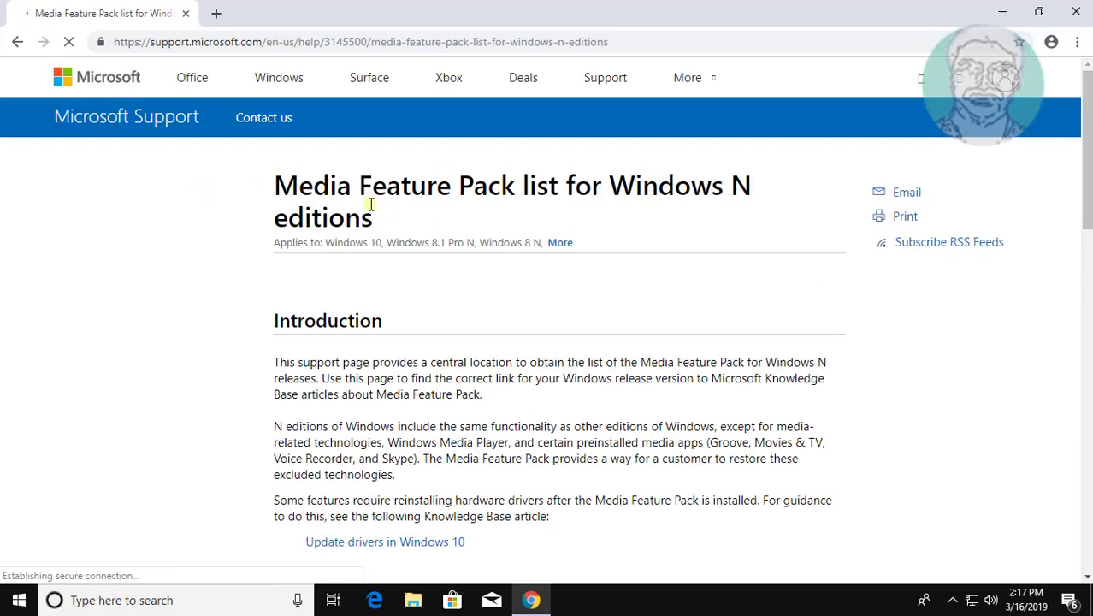
scroll(down, 3)
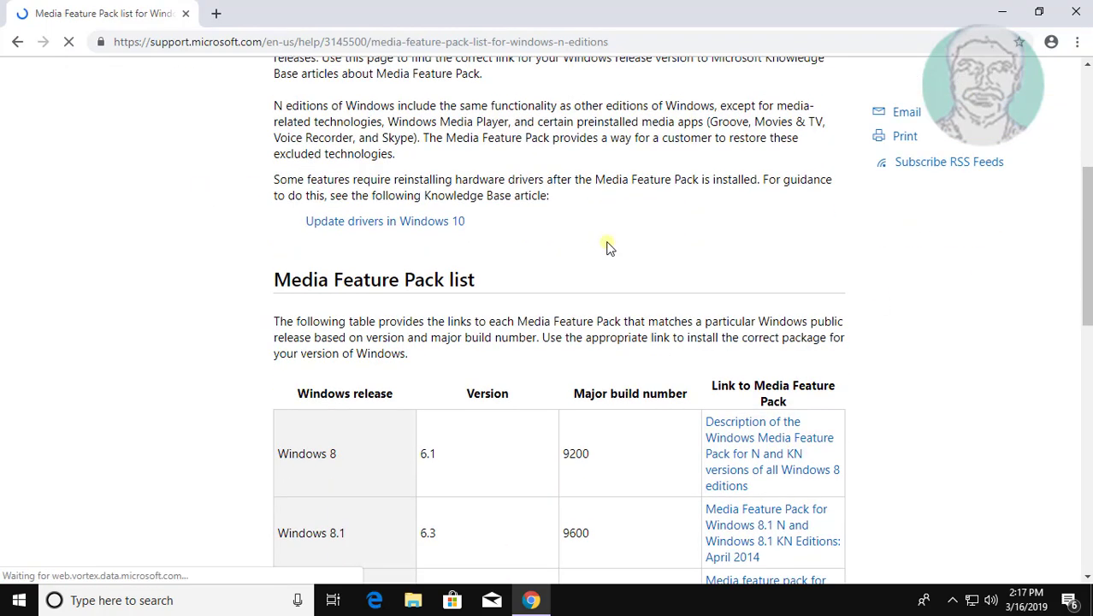
scroll(down, 3)
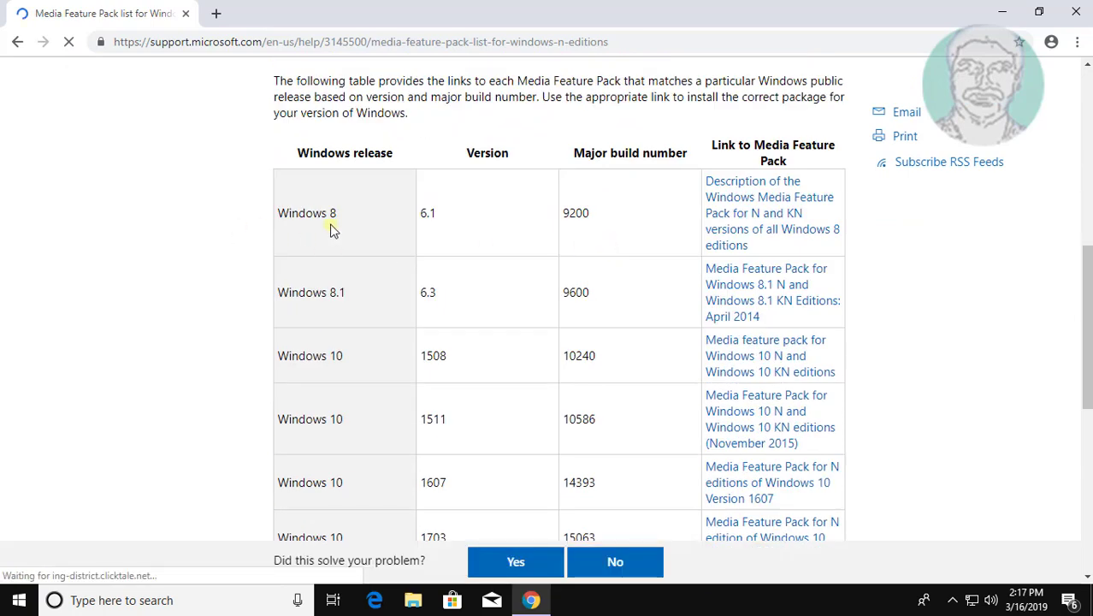
scroll(down, 3)
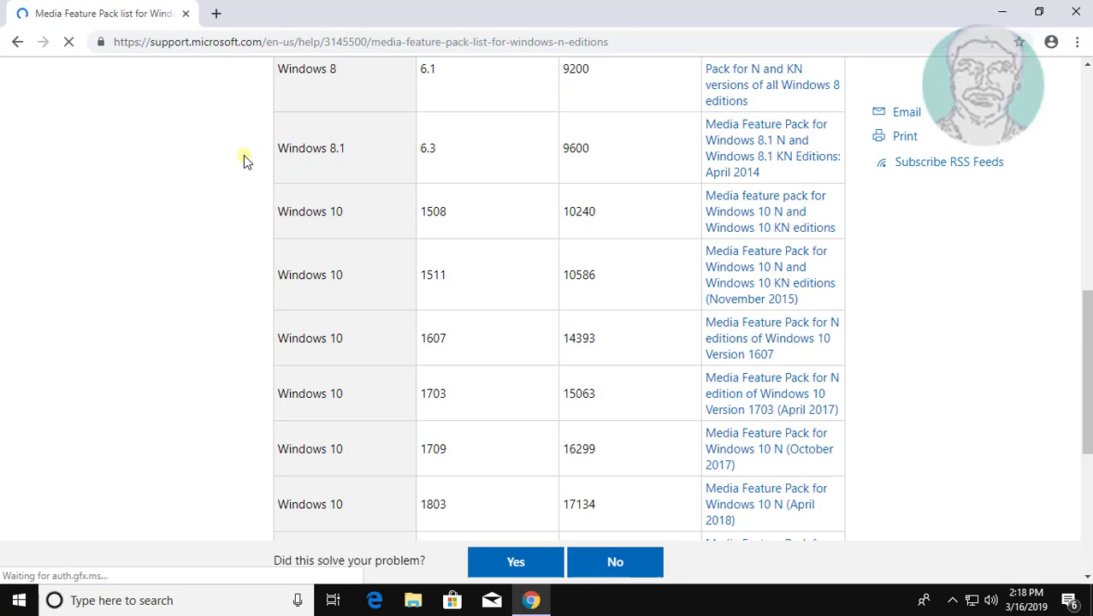
scroll(down, 3)
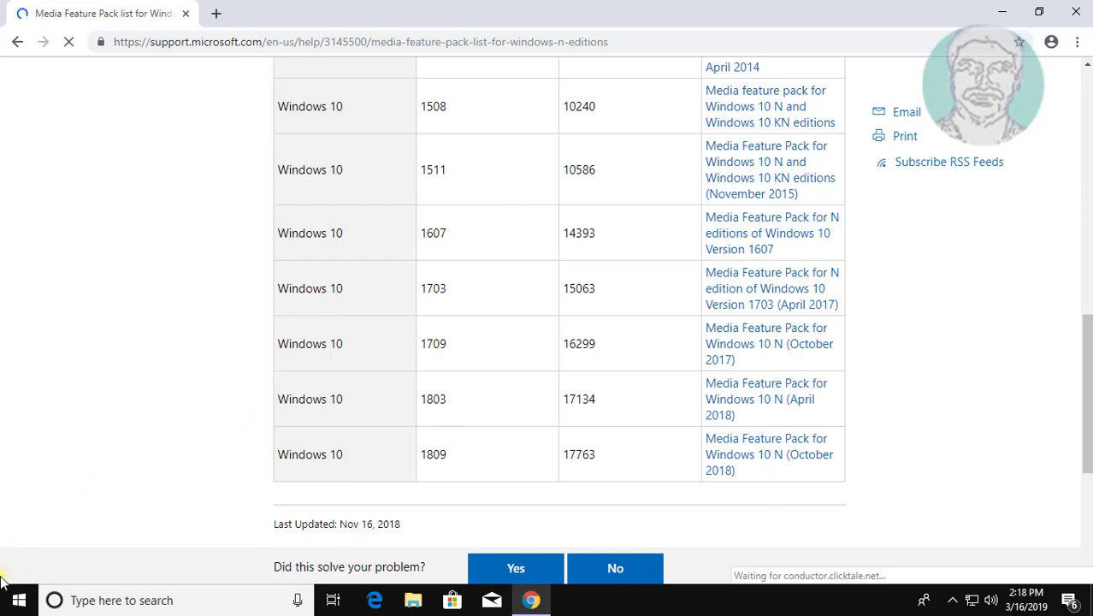
Run winver from the Start menu's Run box to show the Windows version.
right_click(19, 600)
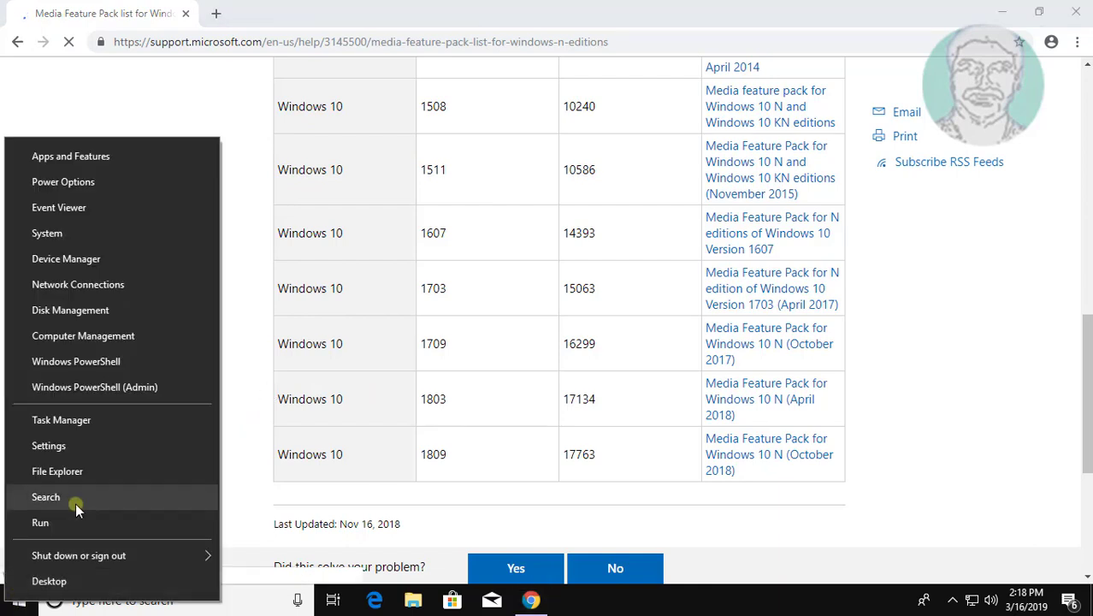
click(40, 522)
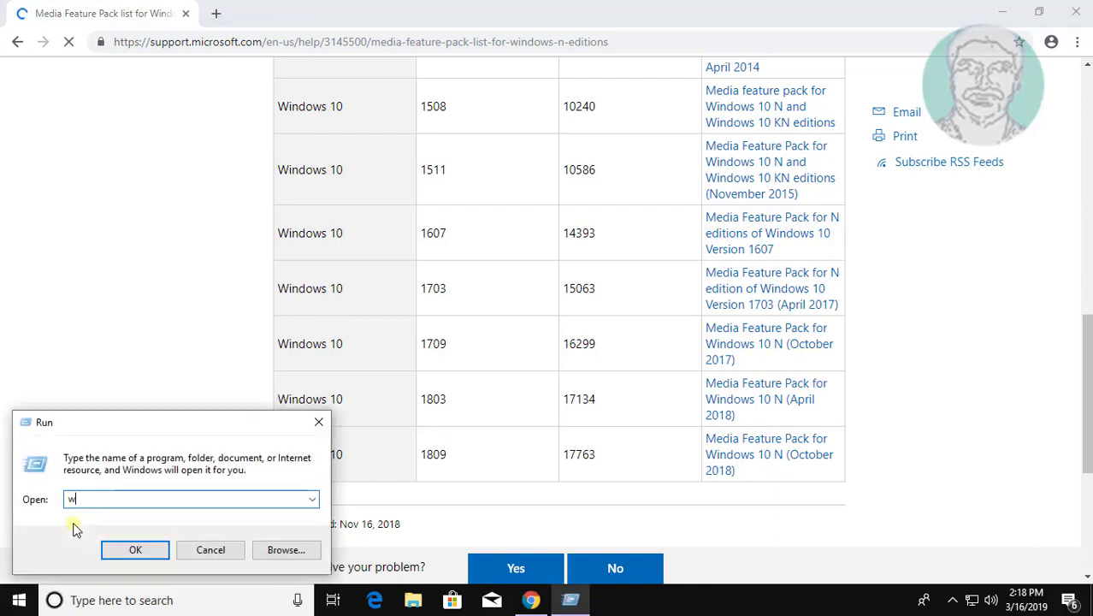
text(inver)
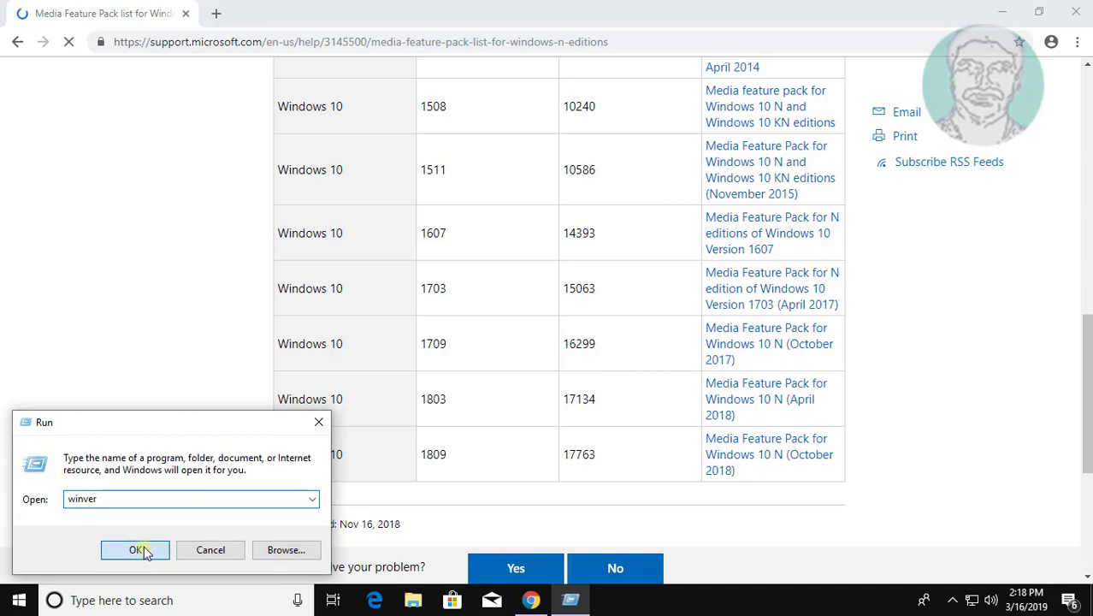
click(135, 549)
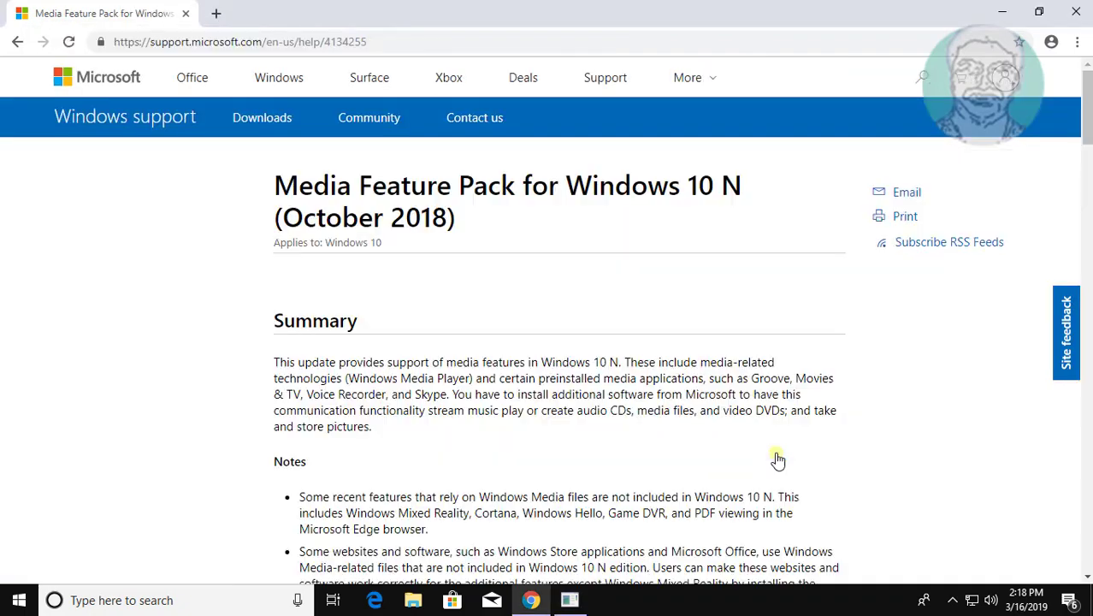
Scroll the KB4134255 article to its 'How to get this update' section.
scroll(down, 3)
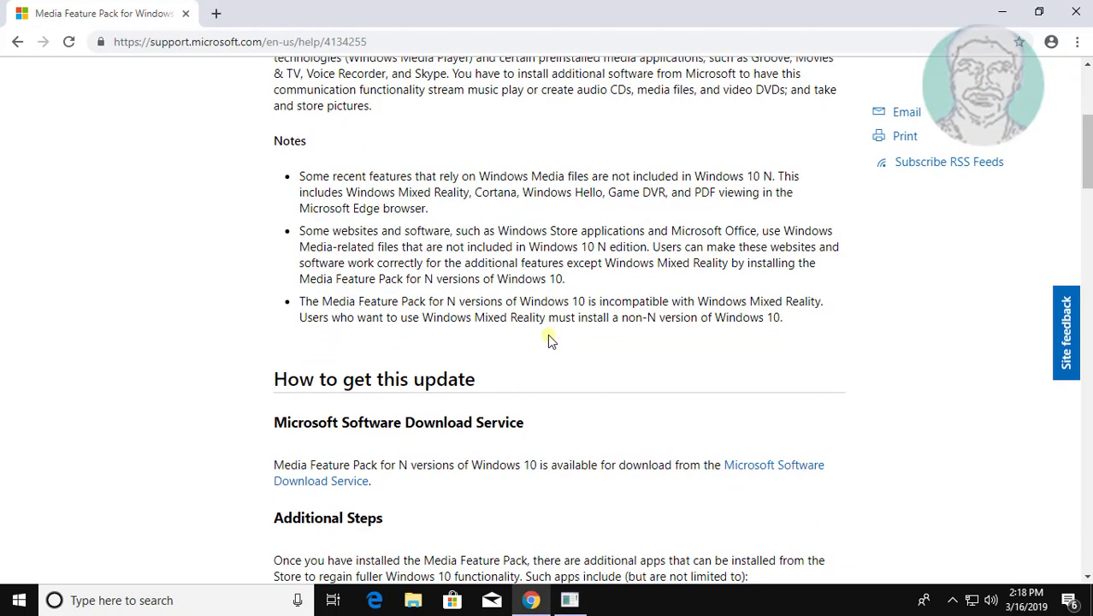
scroll(down, 3)
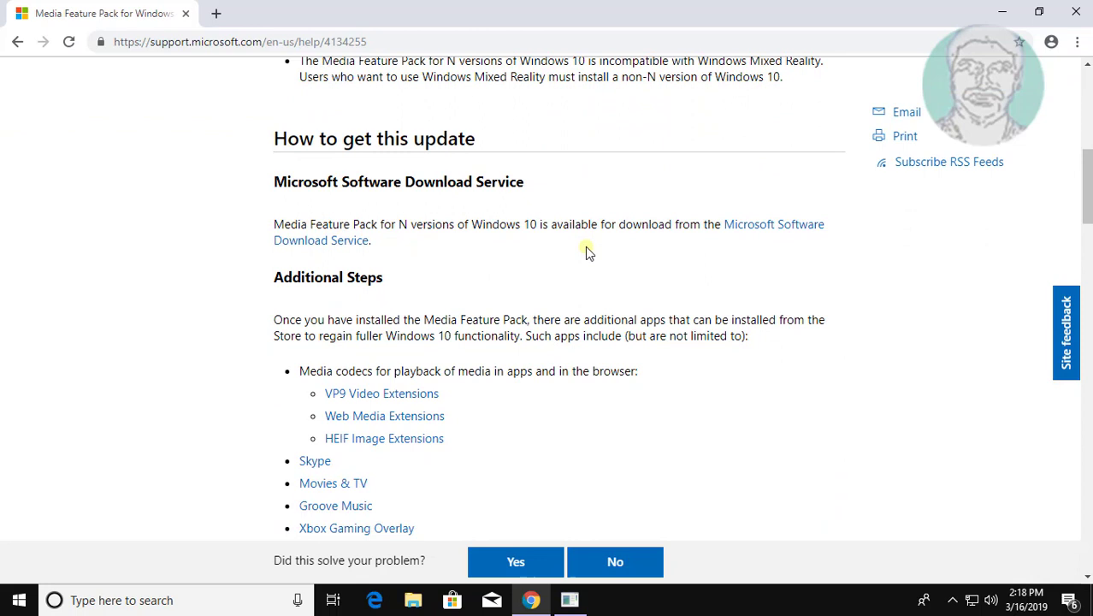
mouse_move(354, 246)
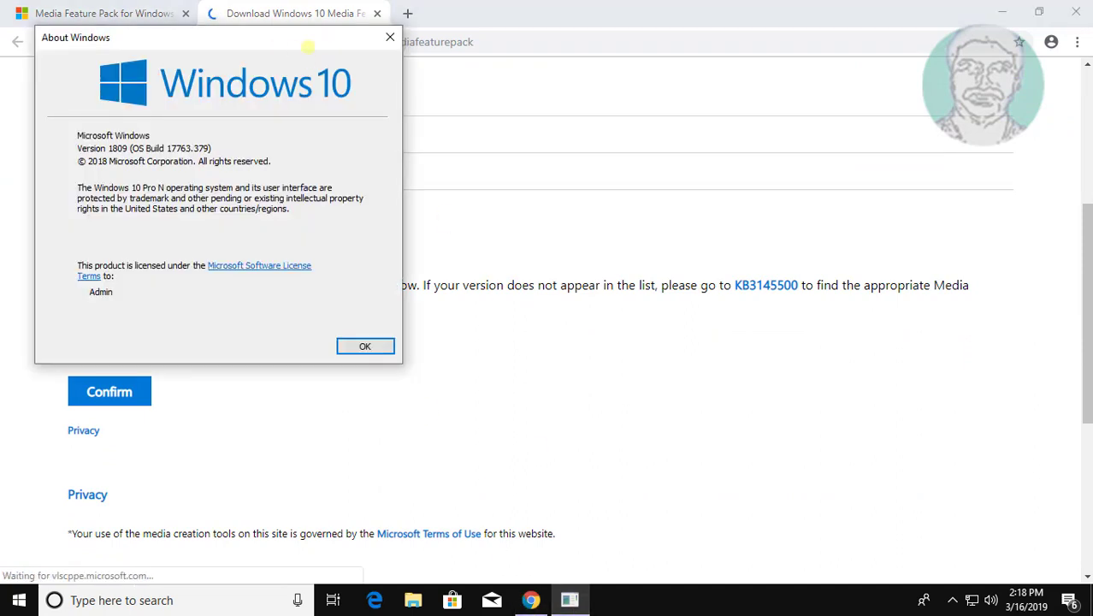
Move About Windows aside to read Version 1809, then close it.
drag(218, 38, 683, 49)
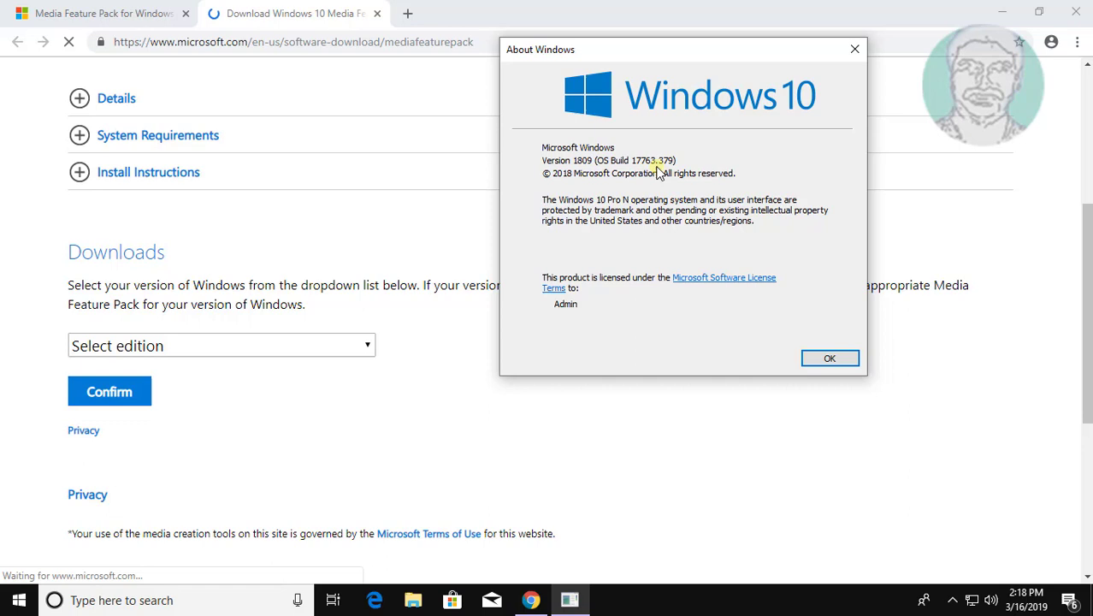
click(828, 357)
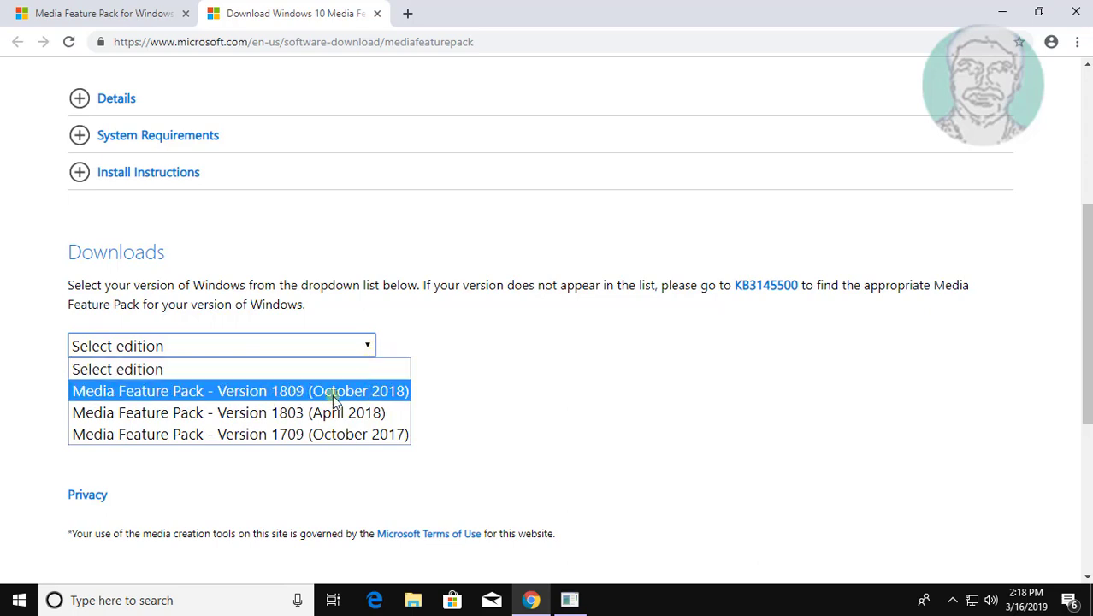
Choose and confirm 'Media Feature Pack - Version 1809 (October 2018)' on the download page.
click(240, 390)
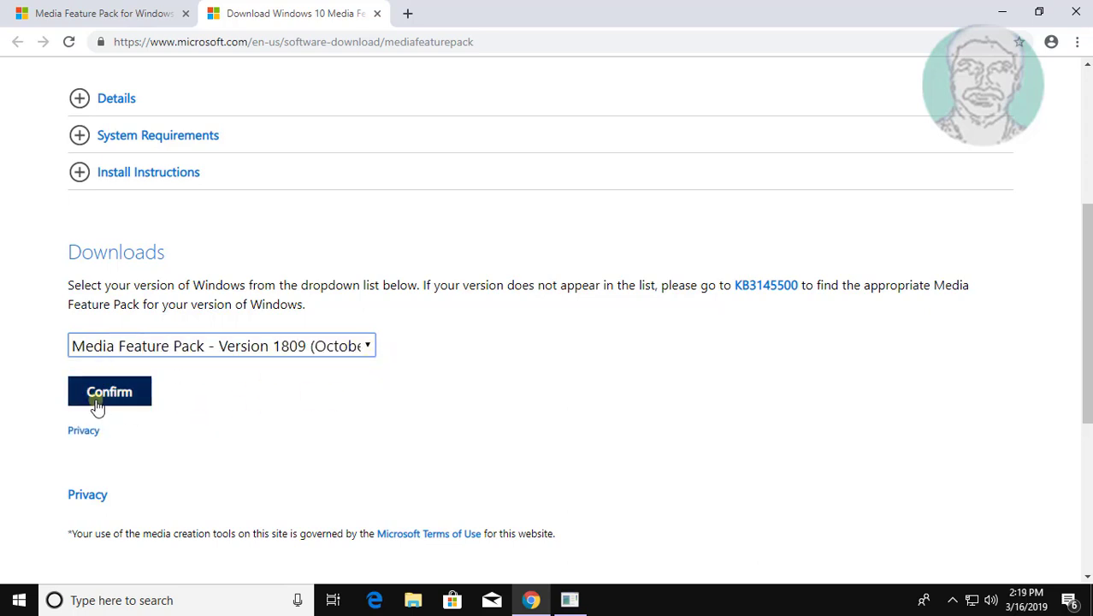
click(110, 391)
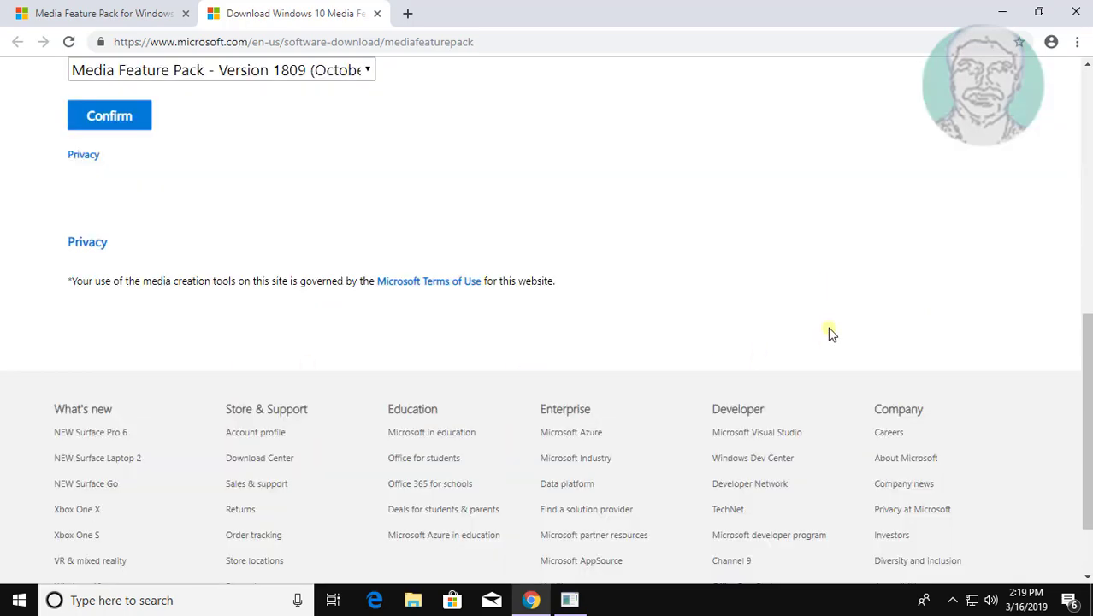
click(108, 115)
text(control panel)
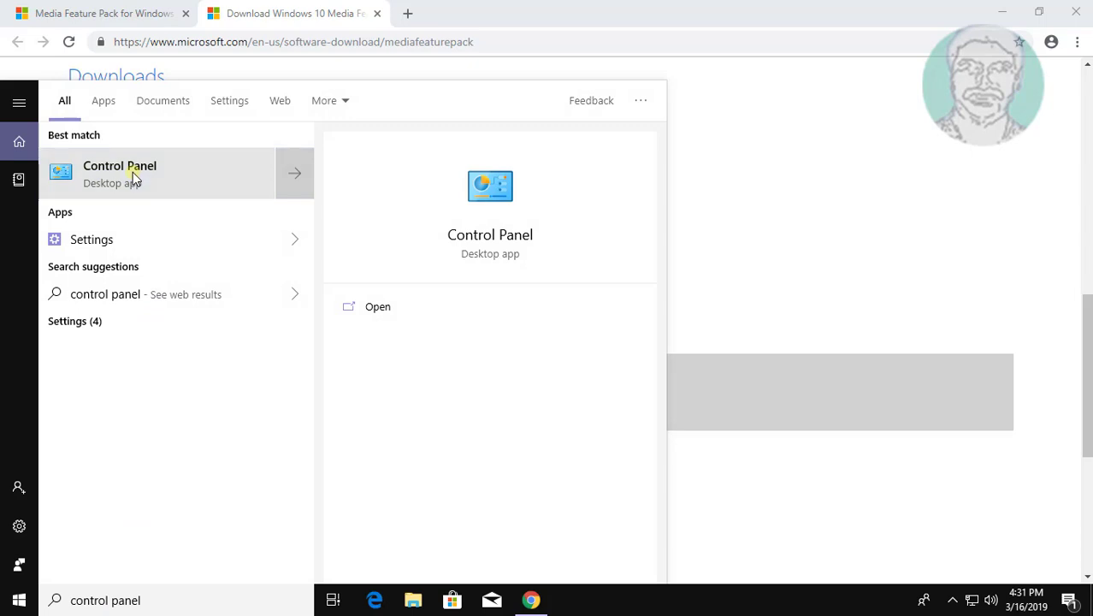
Open Control Panel and switch View by to list all items.
click(120, 172)
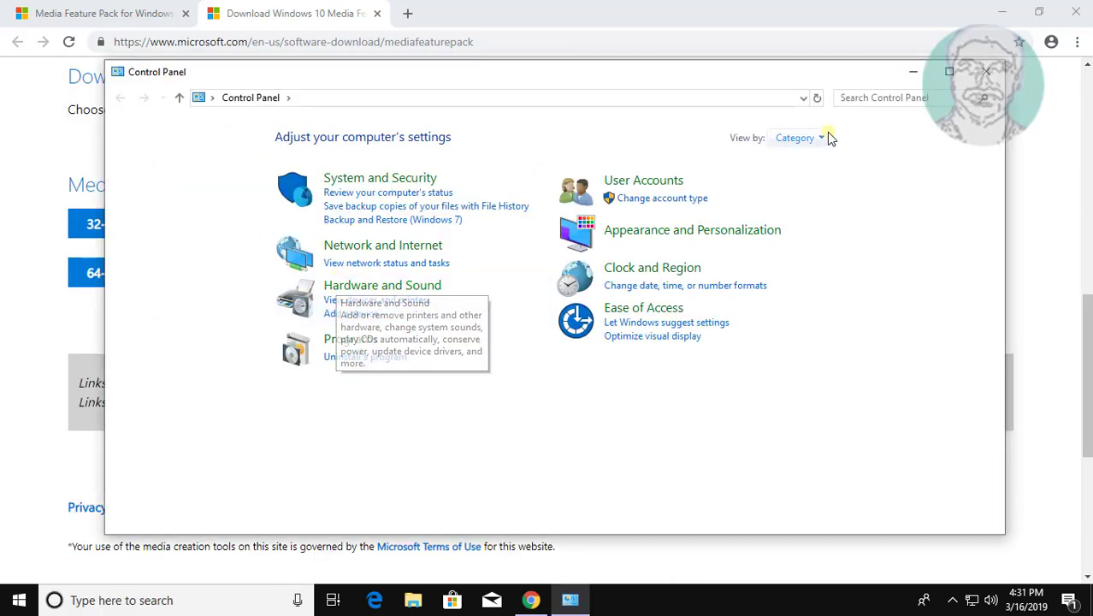
click(798, 138)
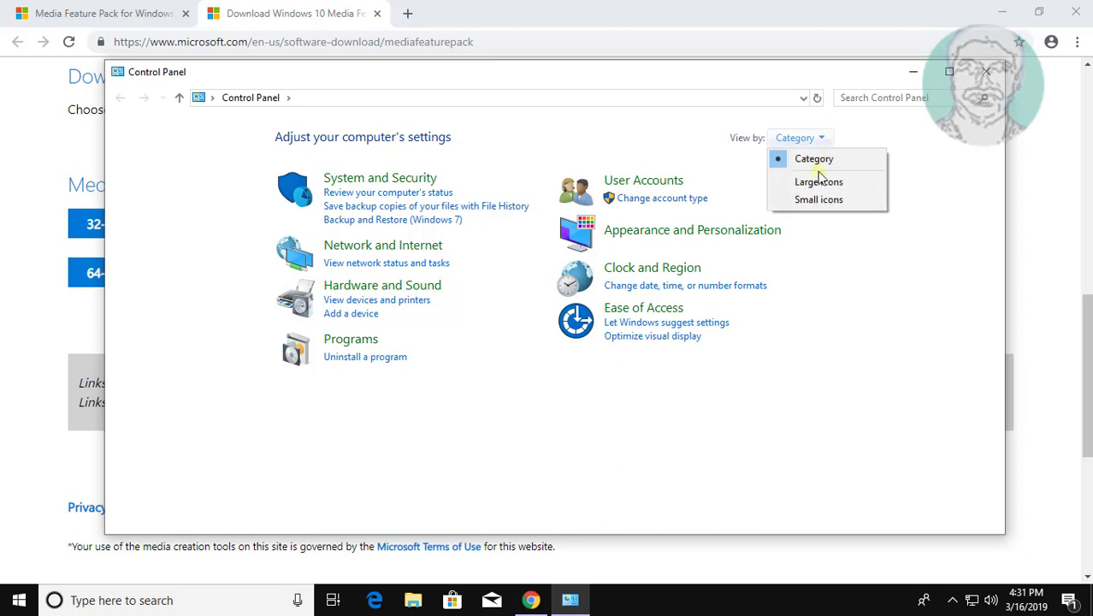
click(818, 199)
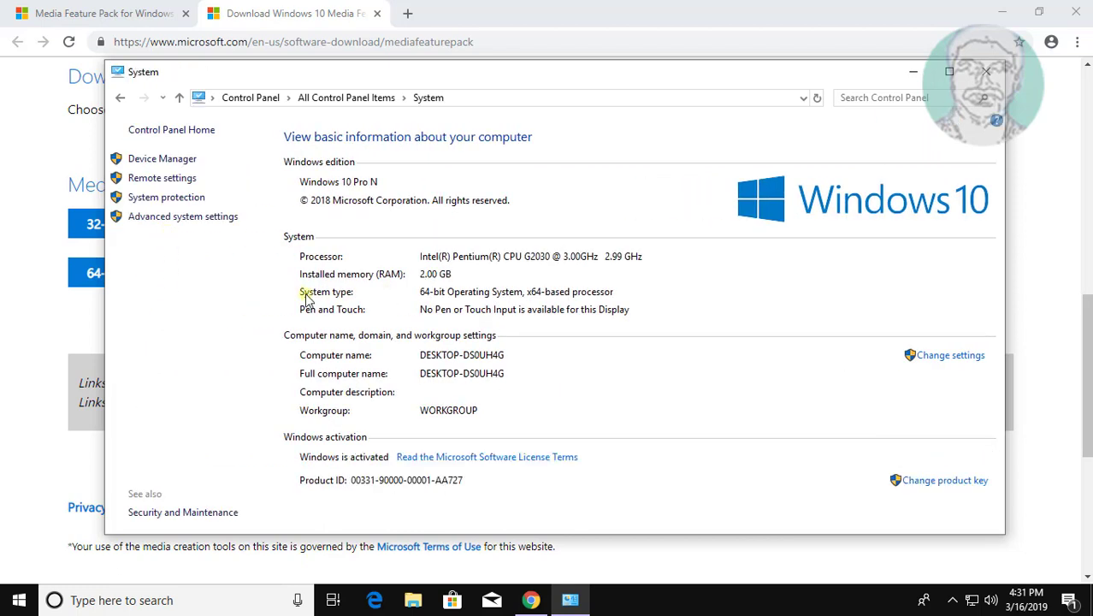
mouse_move(406, 309)
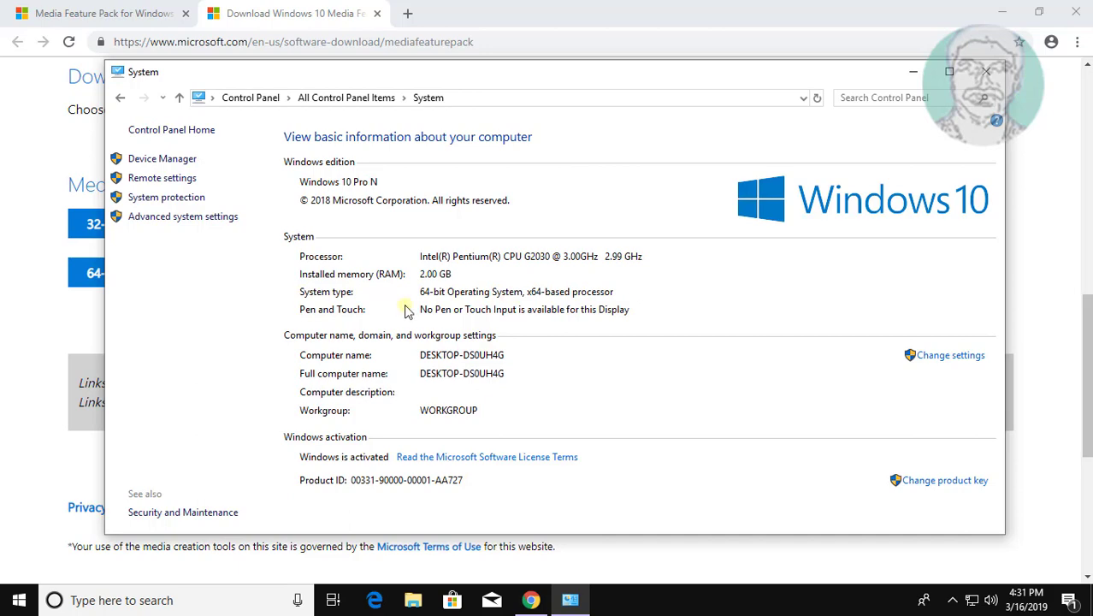
mouse_move(387, 290)
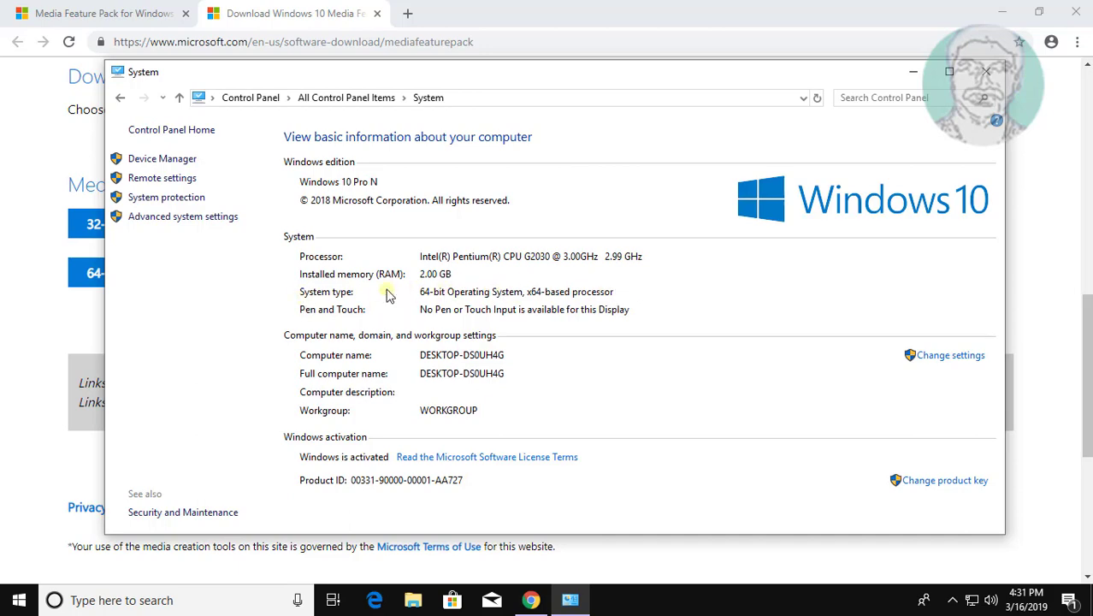
mouse_move(971, 70)
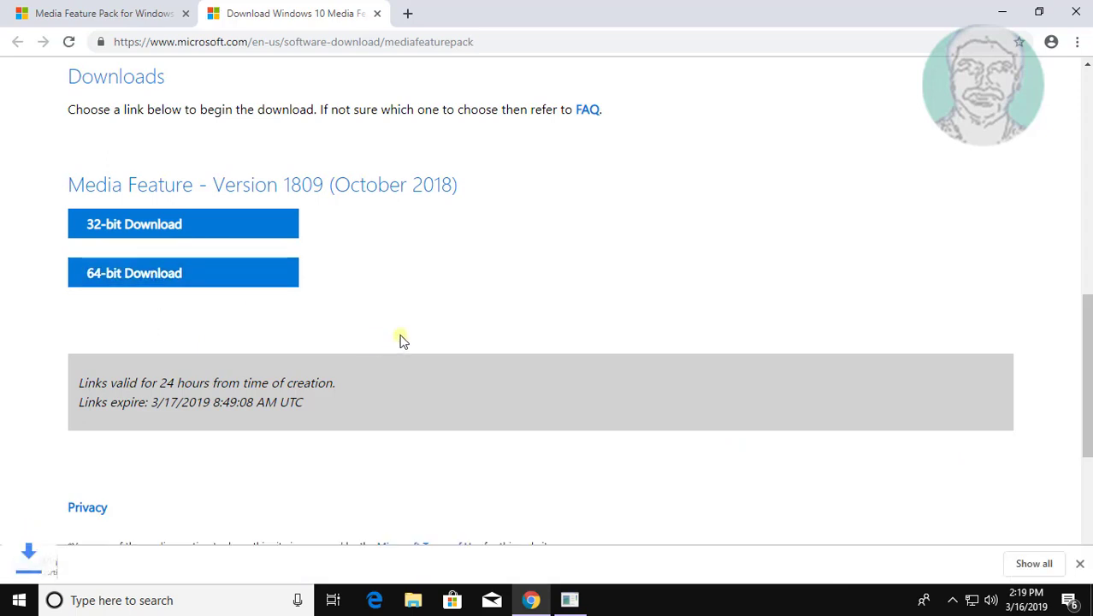
Download the 64-bit Media Feature Pack .msu, open it, and minimize Chrome.
click(183, 273)
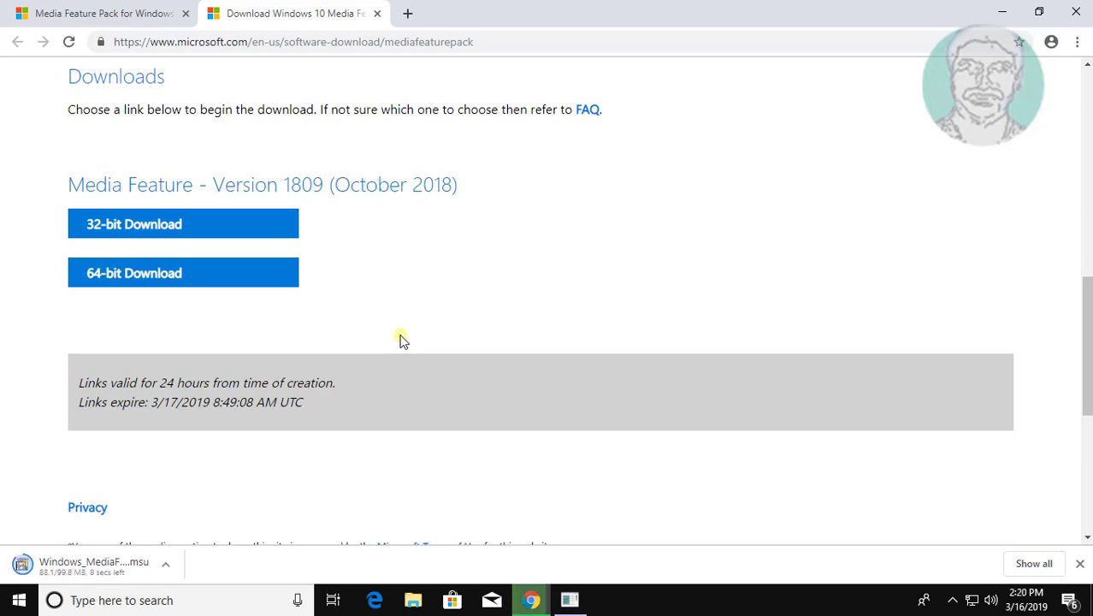
click(94, 565)
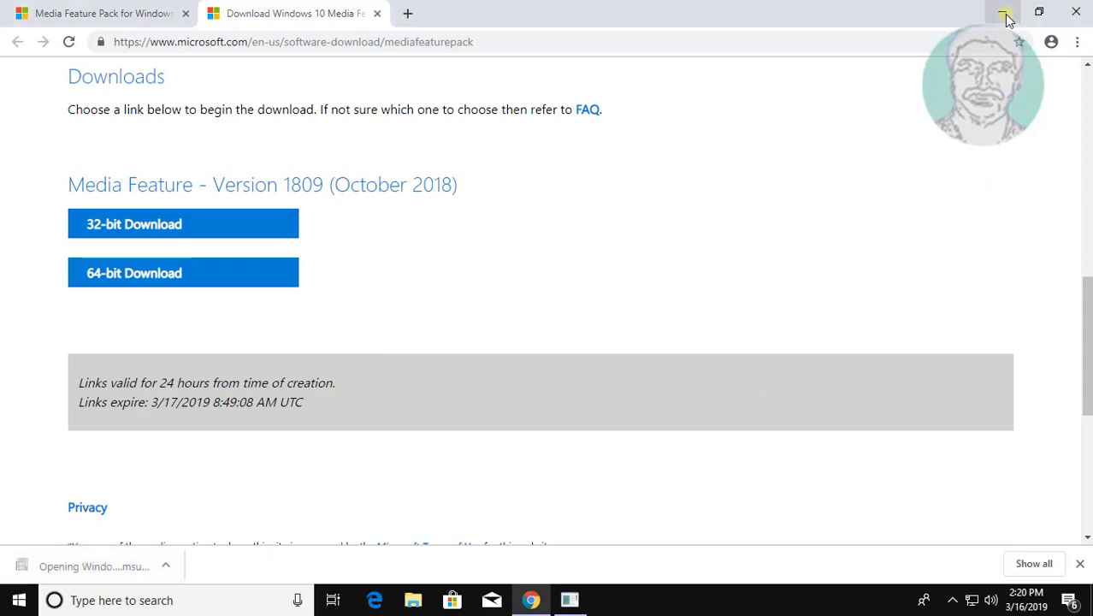
click(1005, 11)
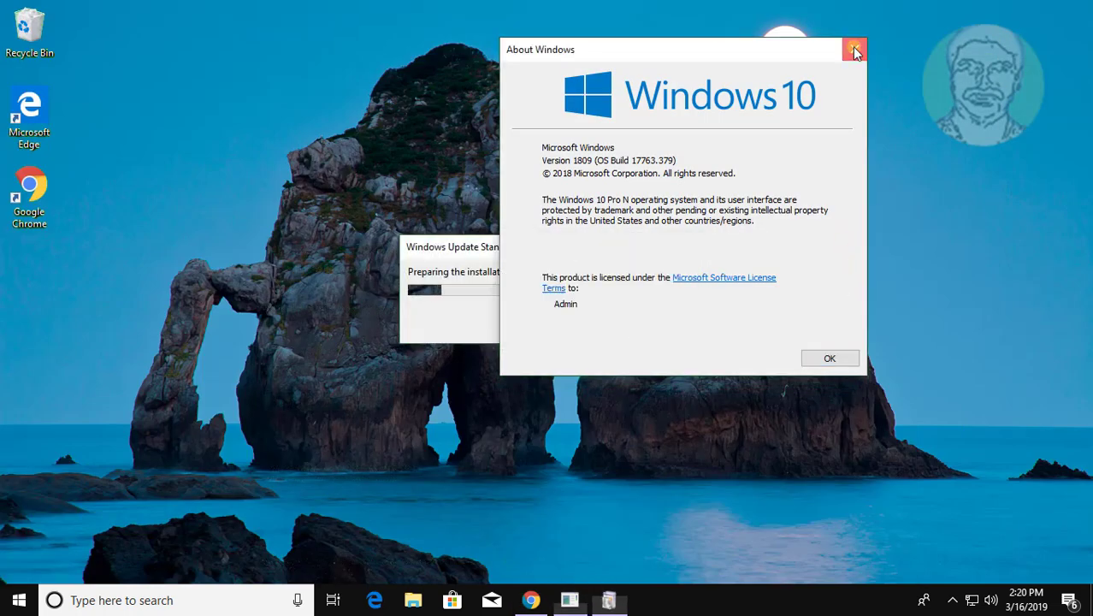
Close About Windows and agree to install update KB4134255.
click(854, 49)
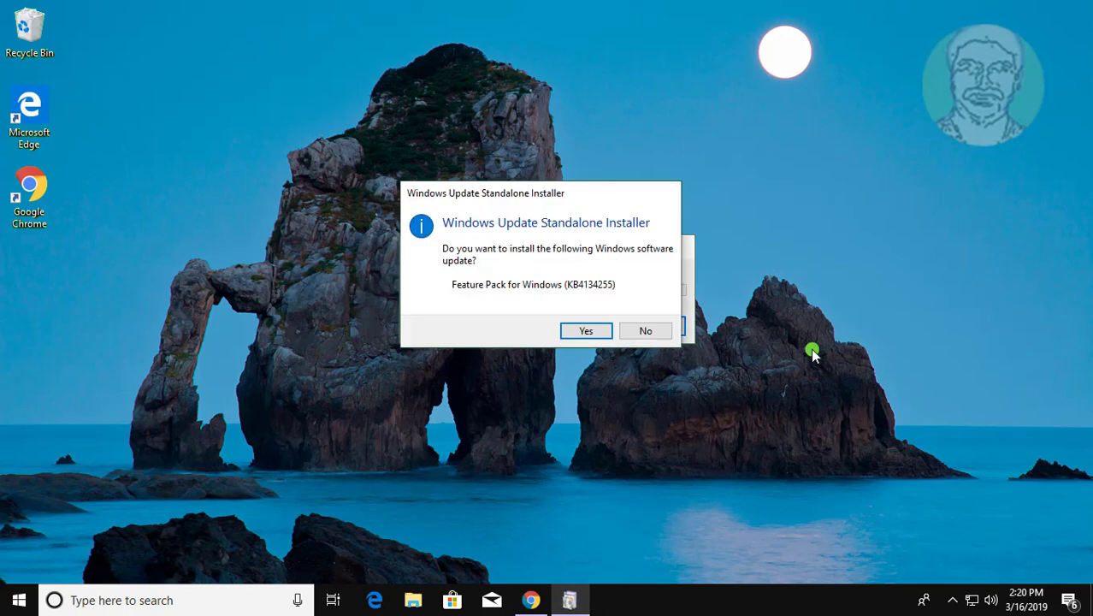
mouse_move(473, 282)
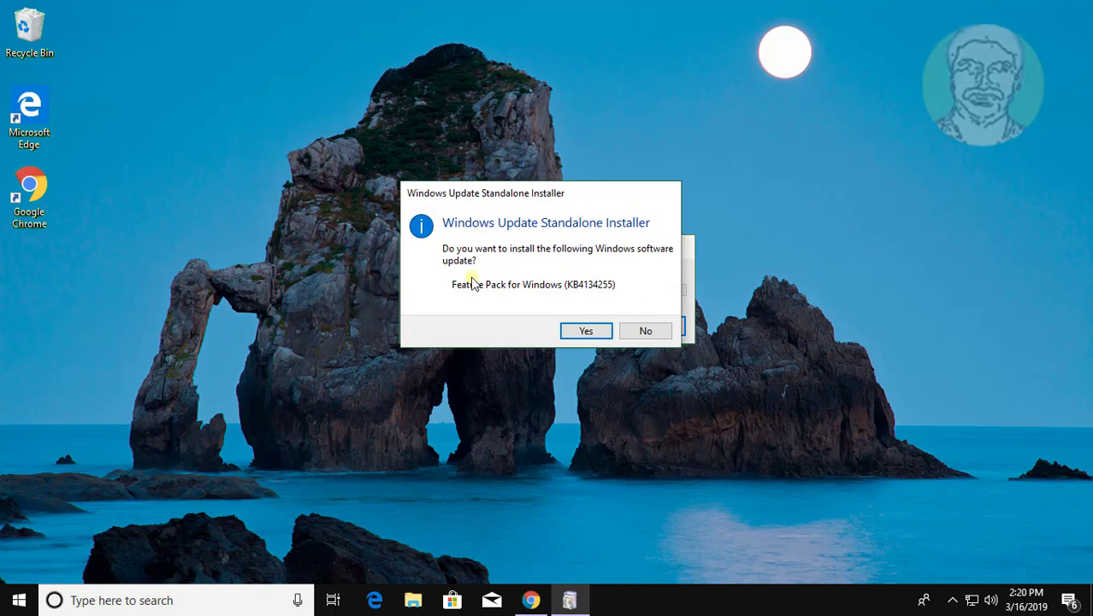
click(585, 331)
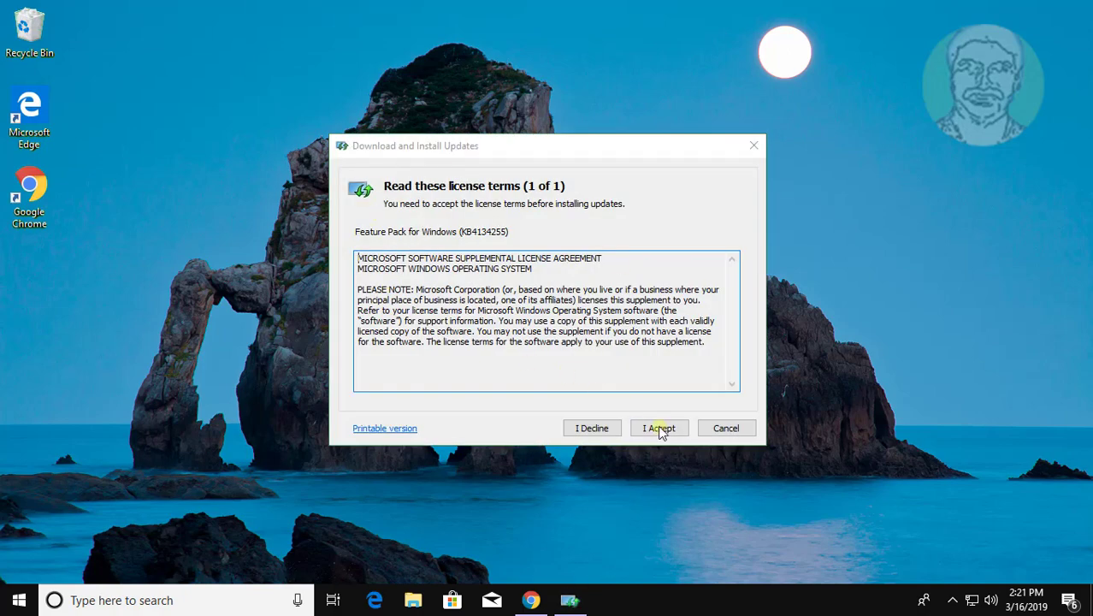
Accept the KB4134255 license terms and let the installation complete.
click(658, 428)
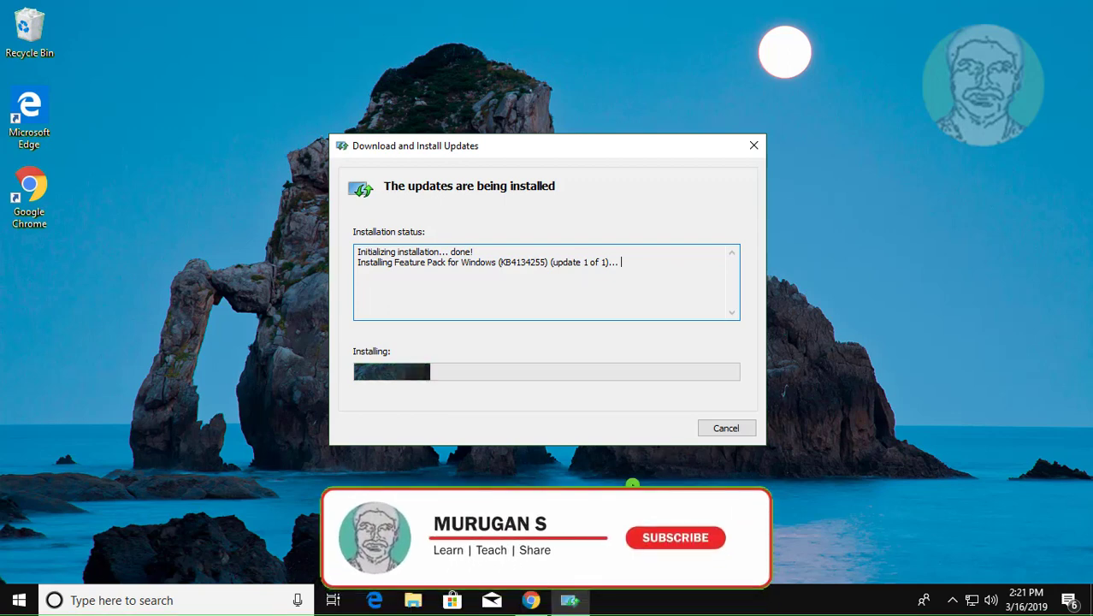
click(675, 537)
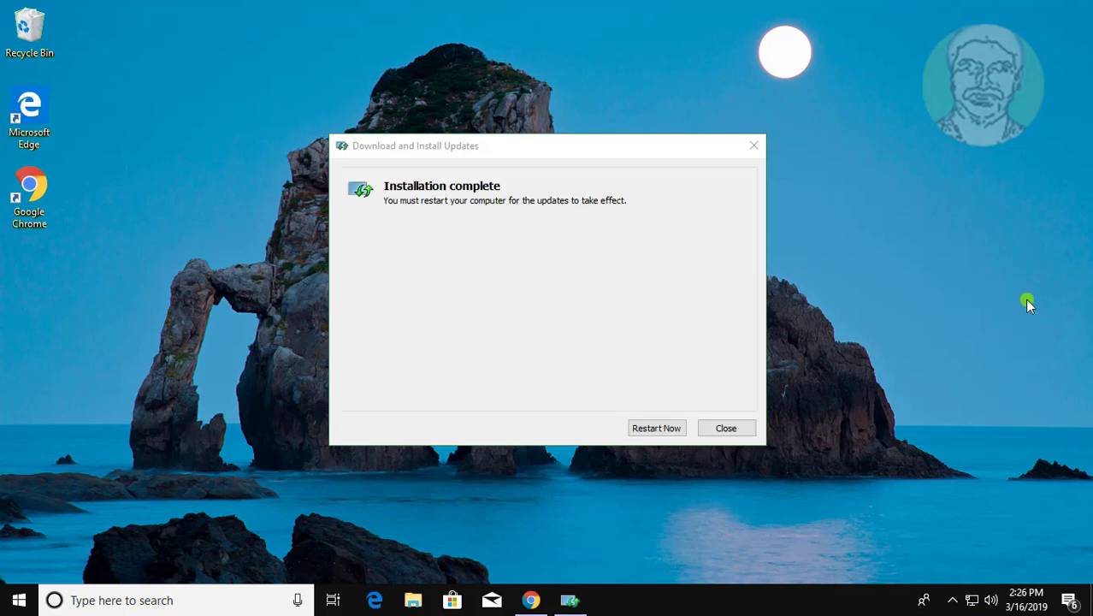
mouse_move(590, 238)
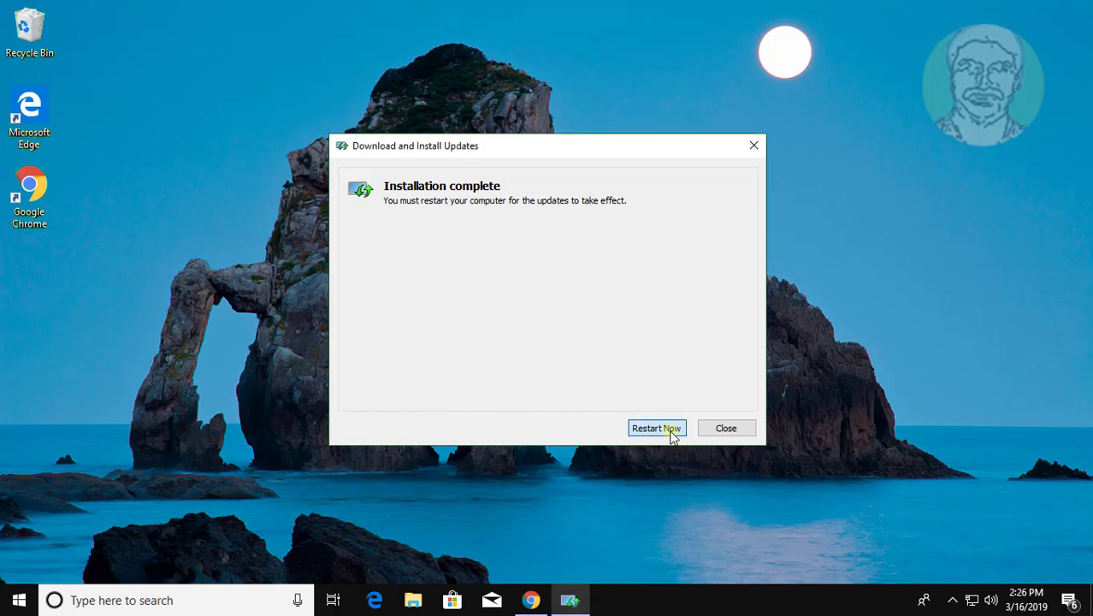
Restart Windows from the Installation complete prompt to apply KB4134255.
click(656, 428)
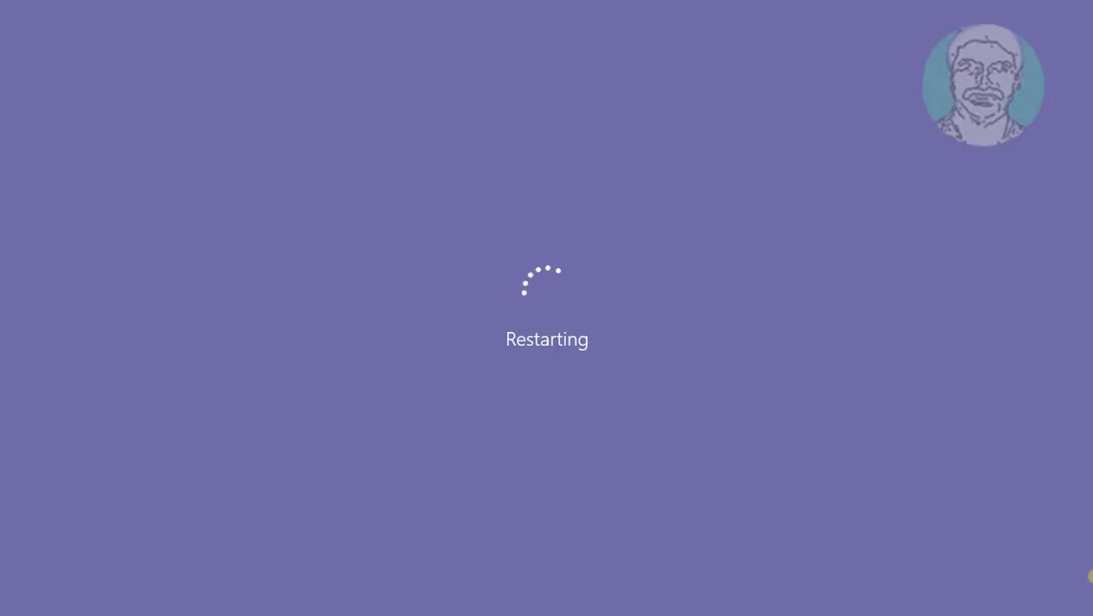